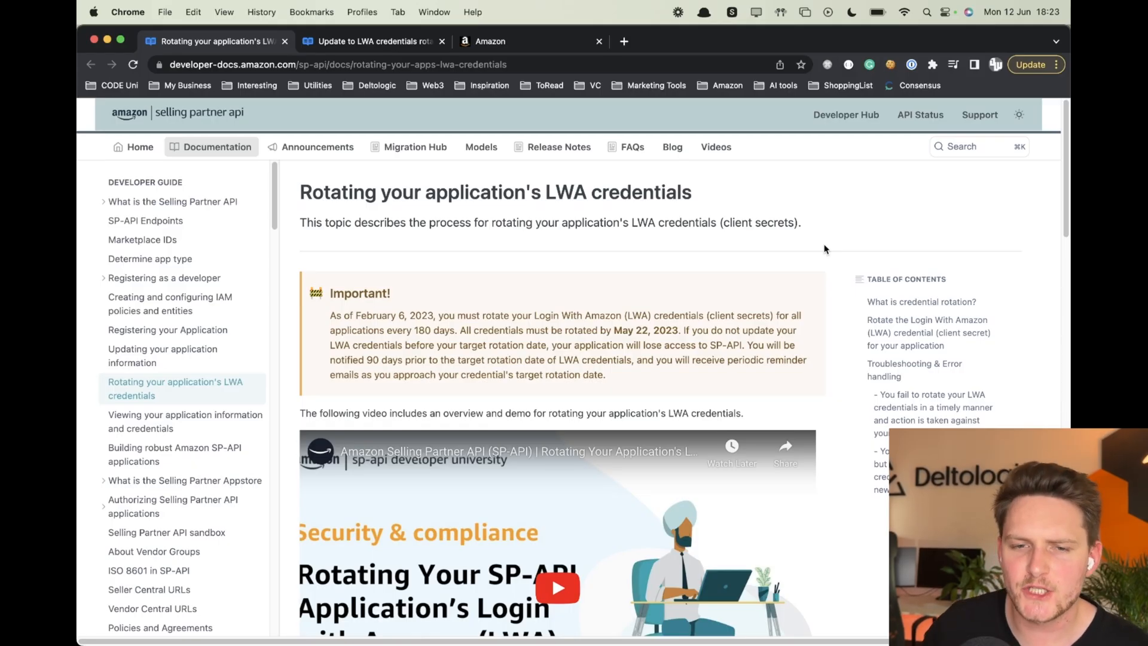
- Scroll down through the currently open SP-API documentation page
scroll(down, 3)
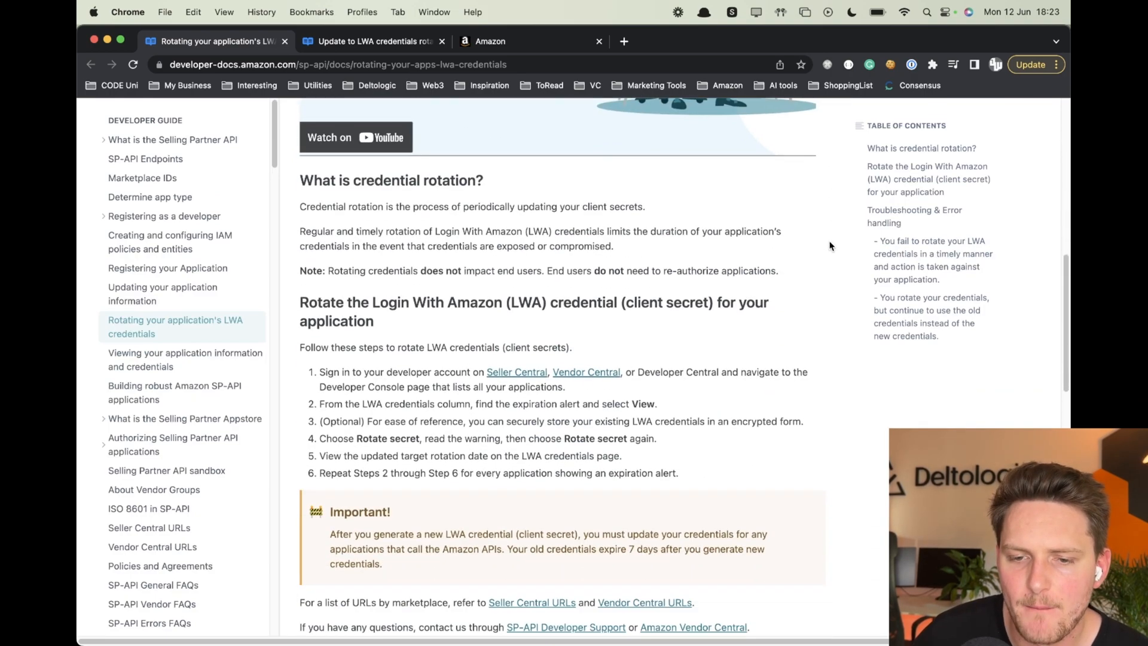
scroll(down, 3)
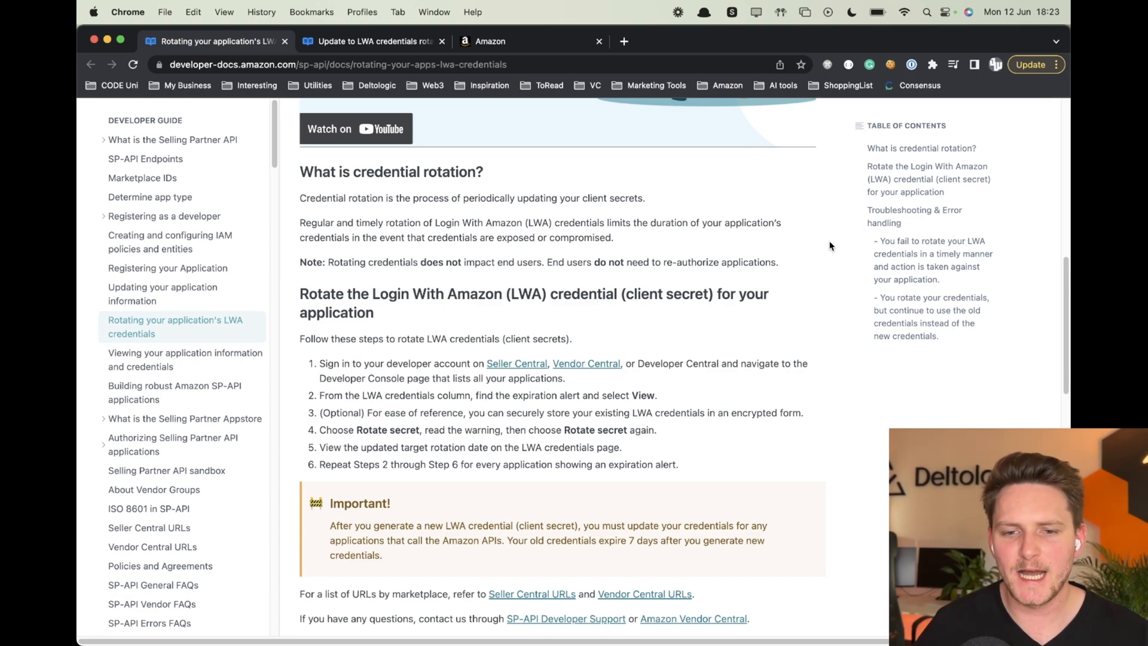
scroll(down, 3)
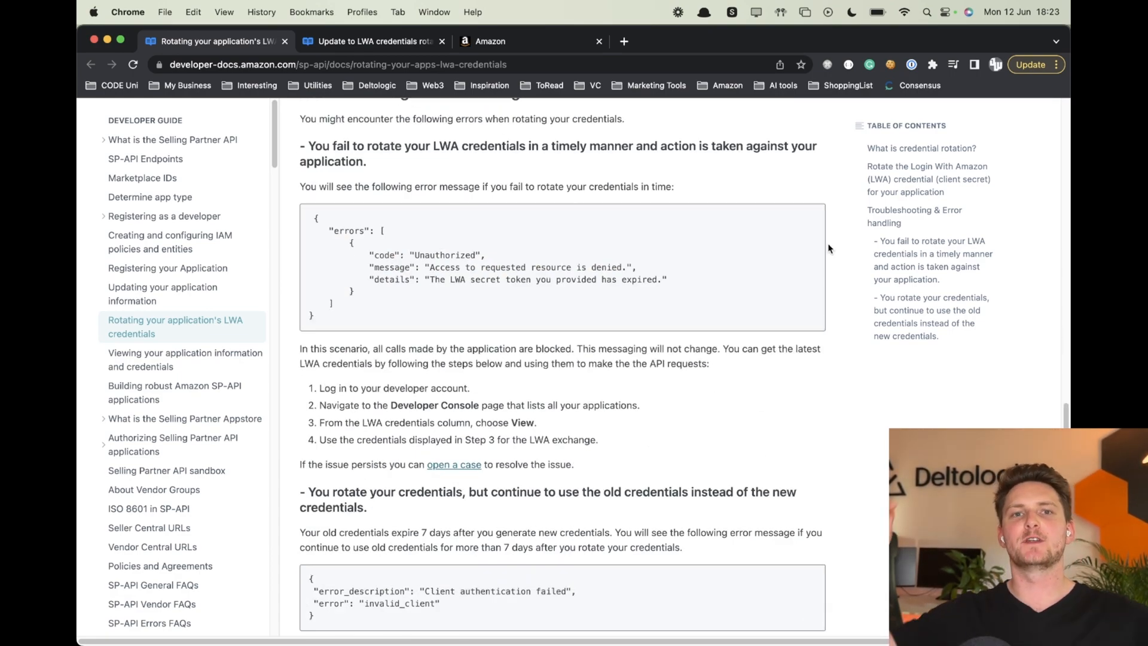
mouse_move(373, 42)
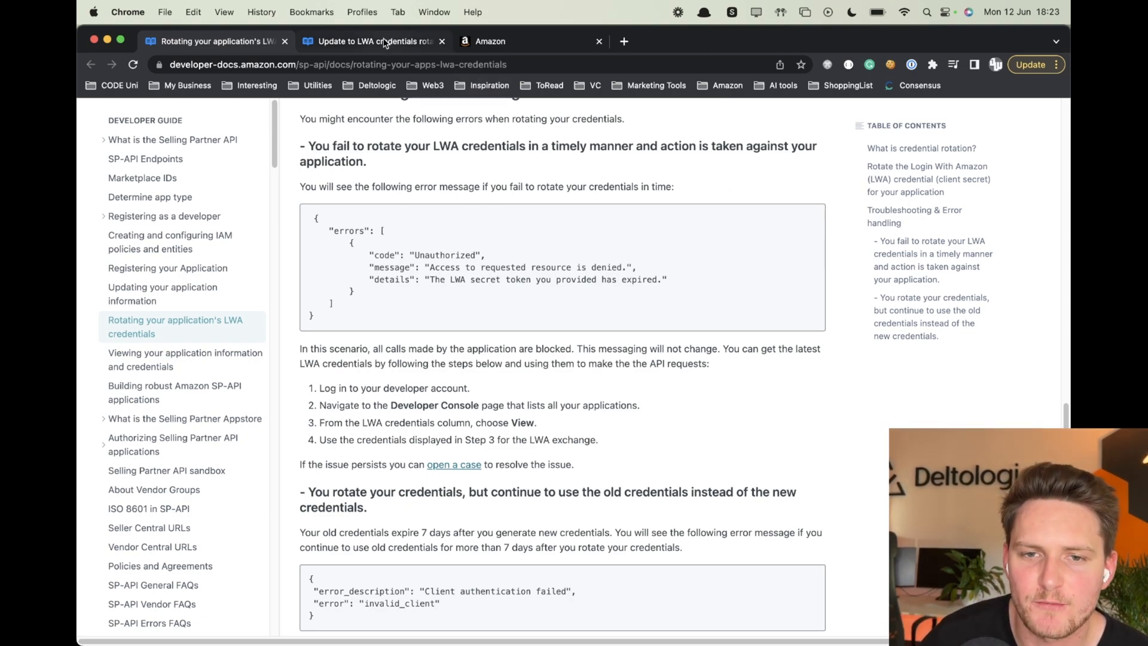
- Read the 'Update to LWA credentials rotation deadline' announcement through its rotation steps and links
click(373, 41)
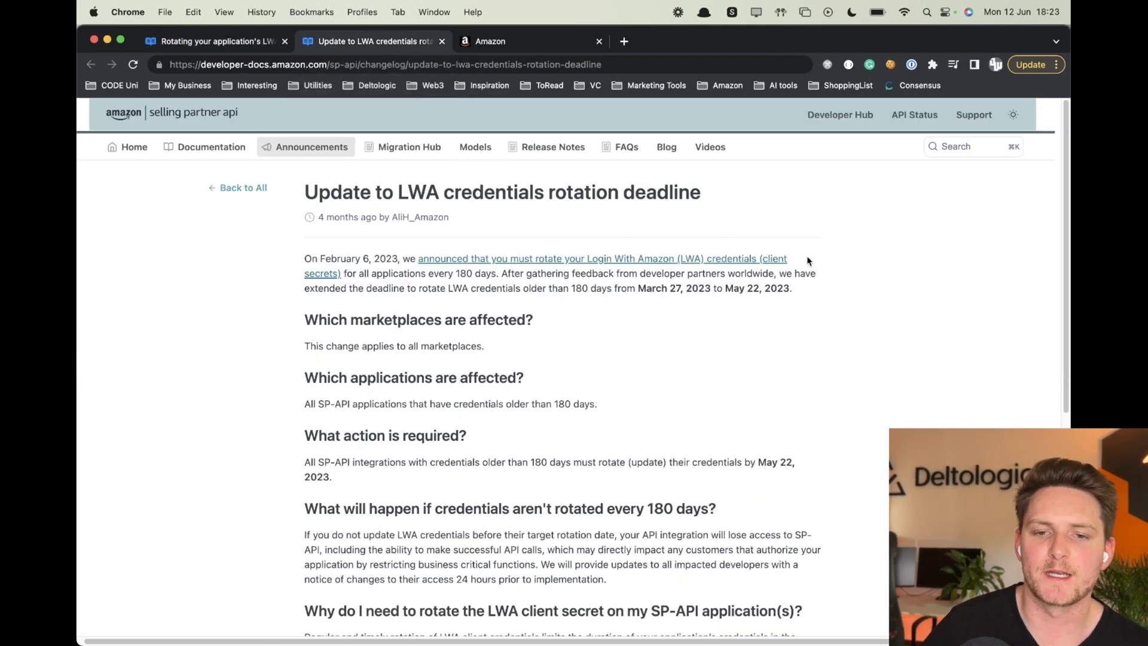
scroll(down, 3)
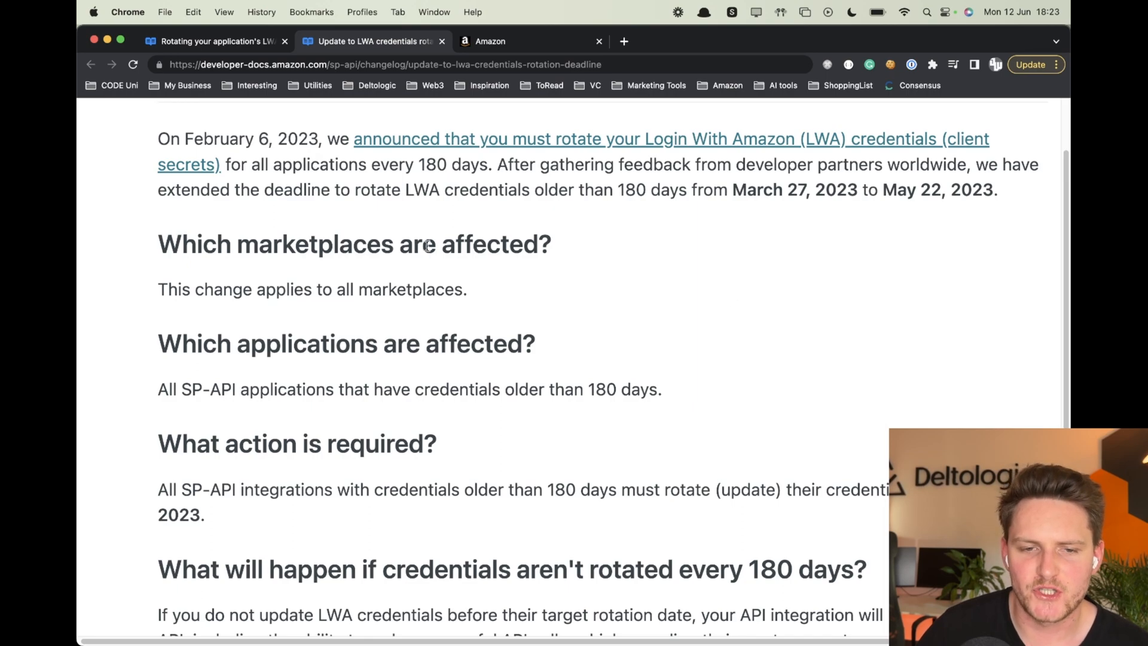
scroll(down, 3)
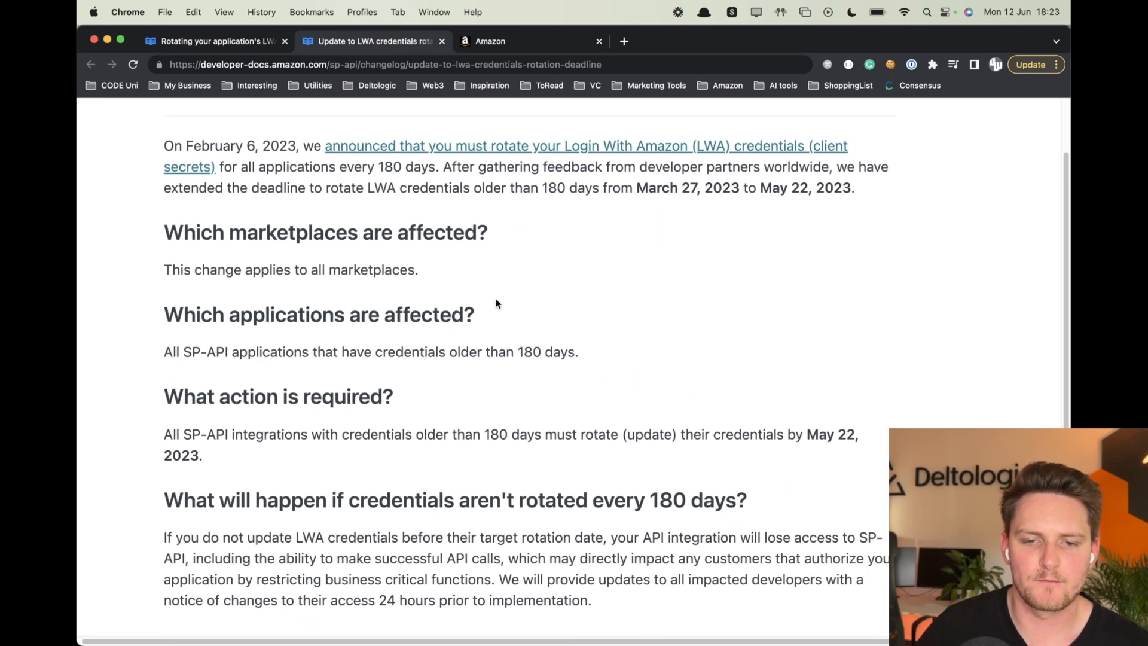
scroll(down, 3)
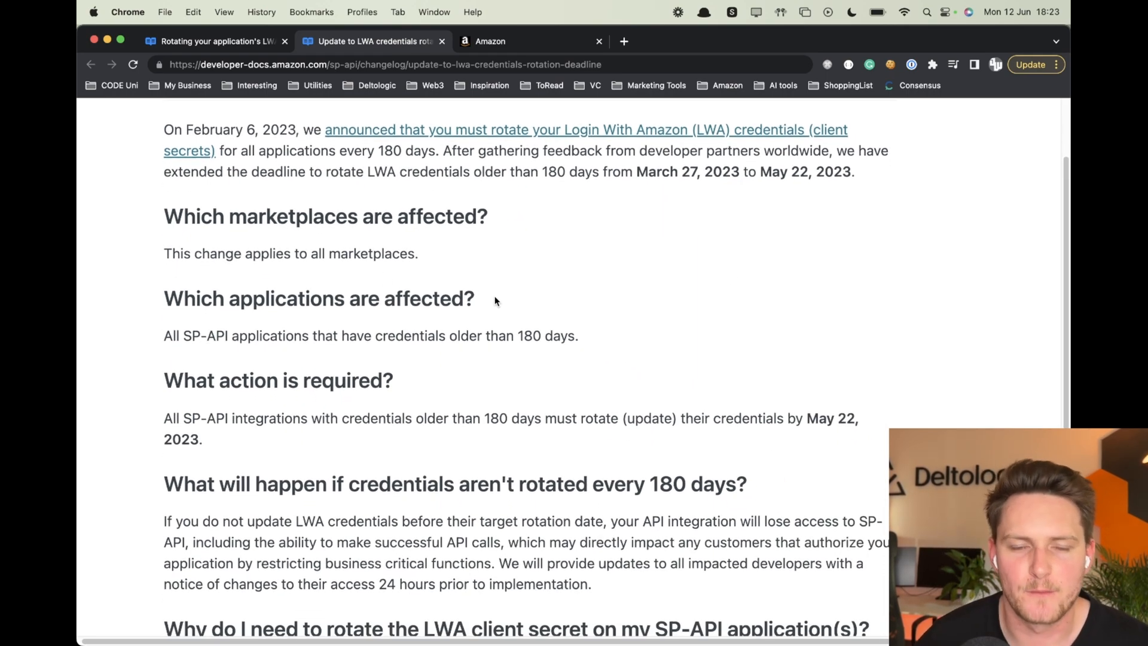
mouse_move(476, 270)
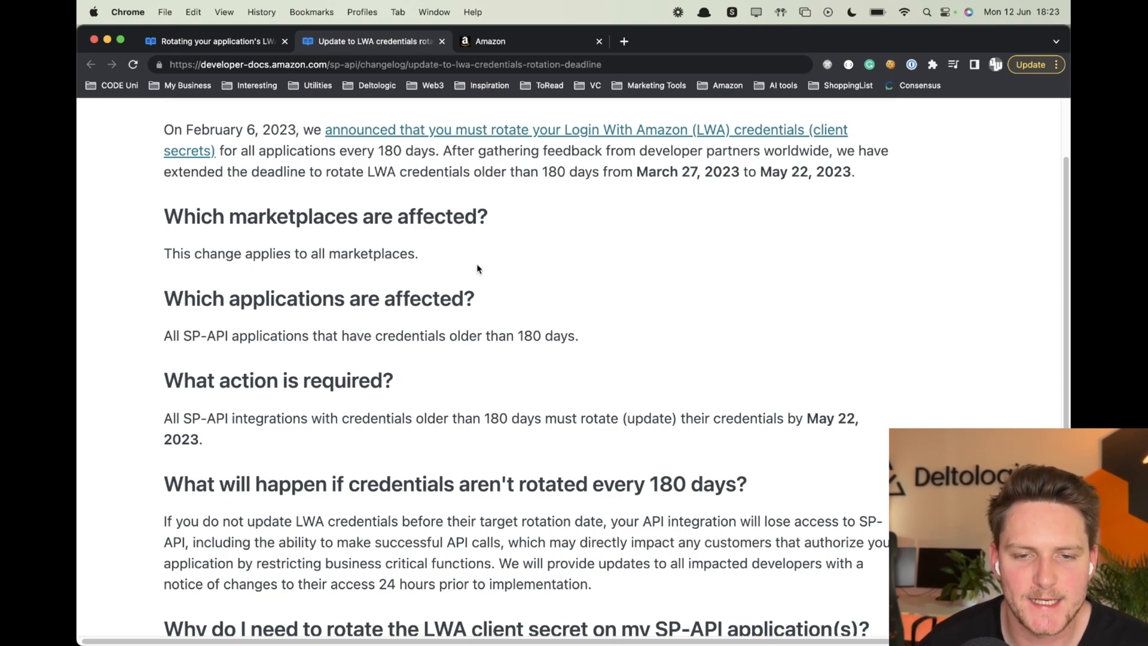
mouse_move(627, 223)
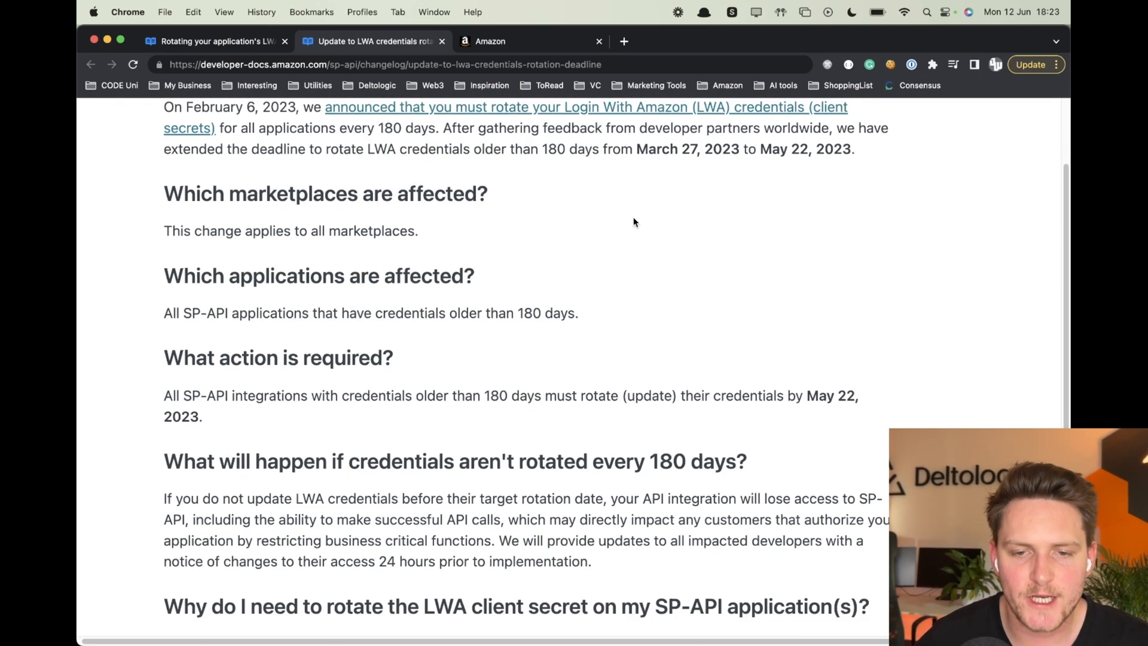
scroll(down, 3)
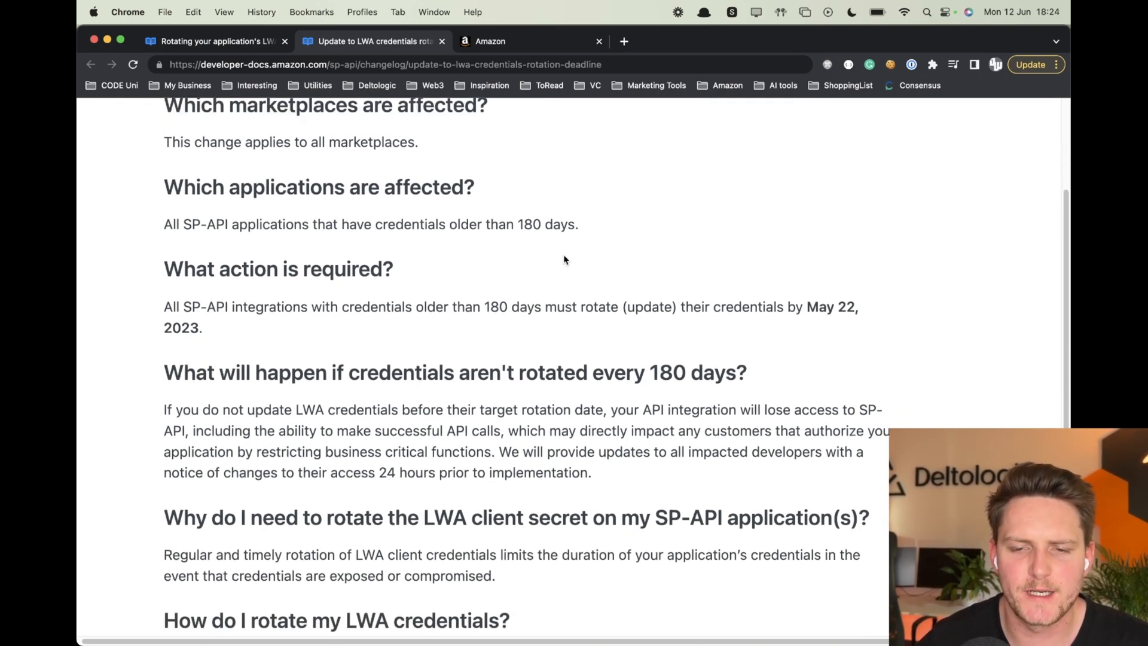
scroll(down, 3)
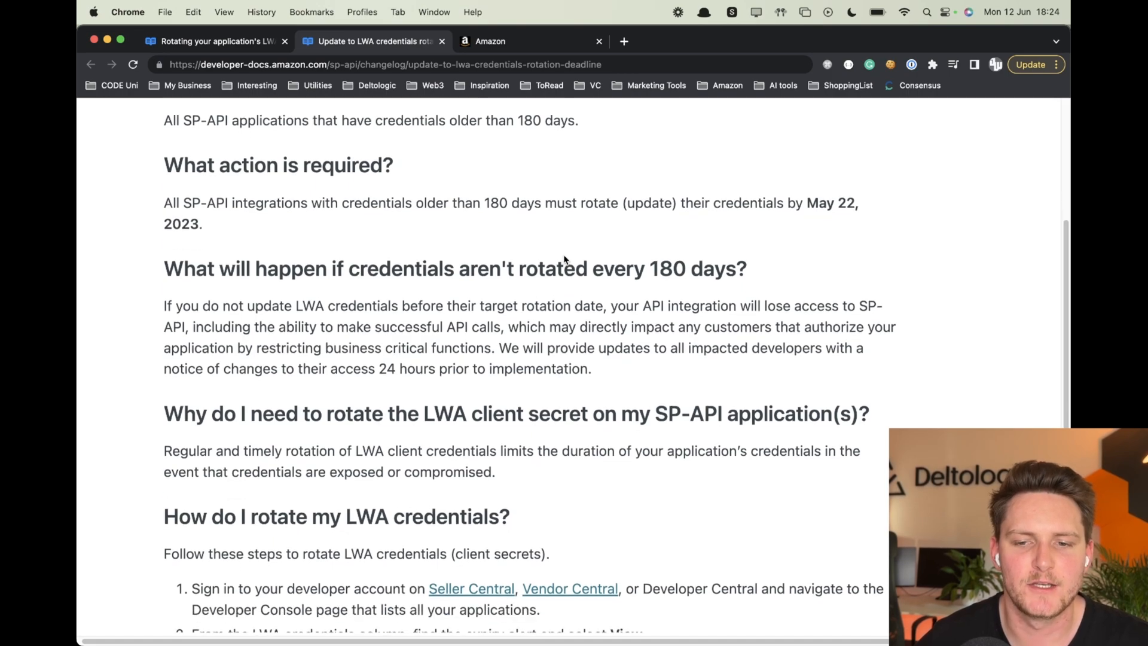
scroll(down, 3)
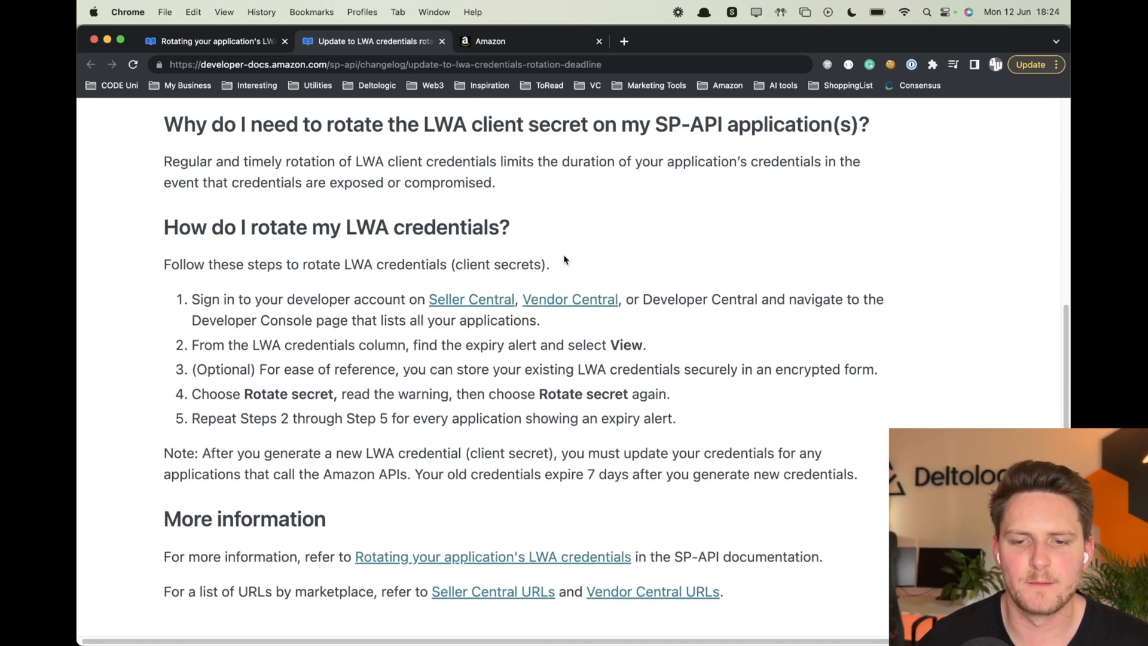
mouse_move(187, 227)
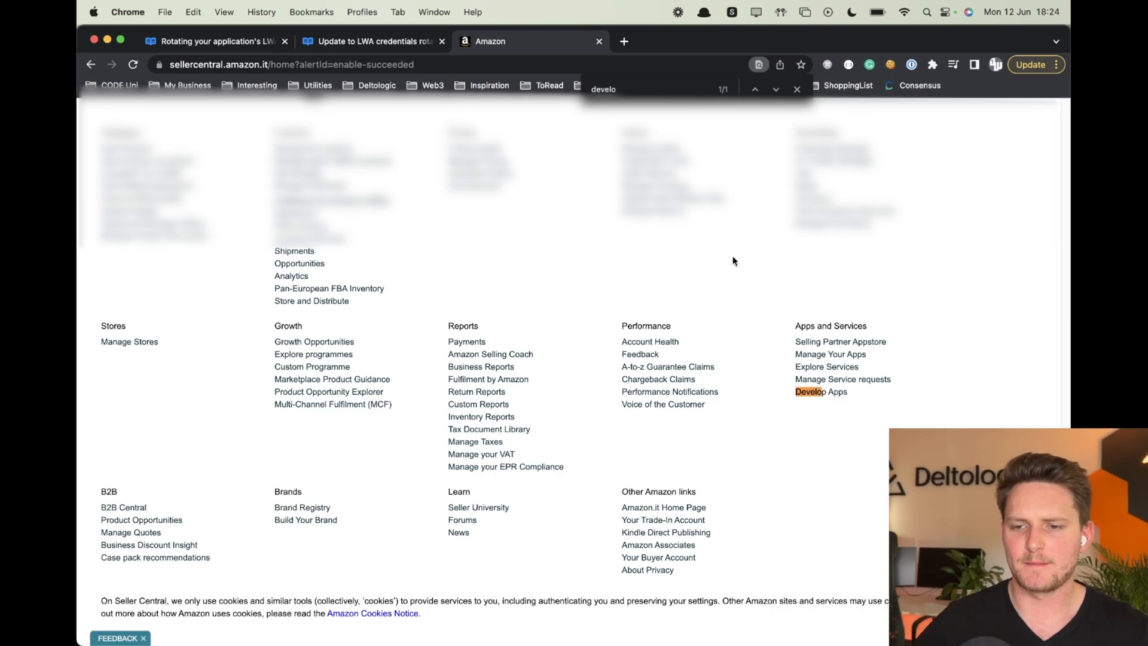
- Open Developer Central via the 'Develop Apps' footer link to see app client alerts
click(821, 392)
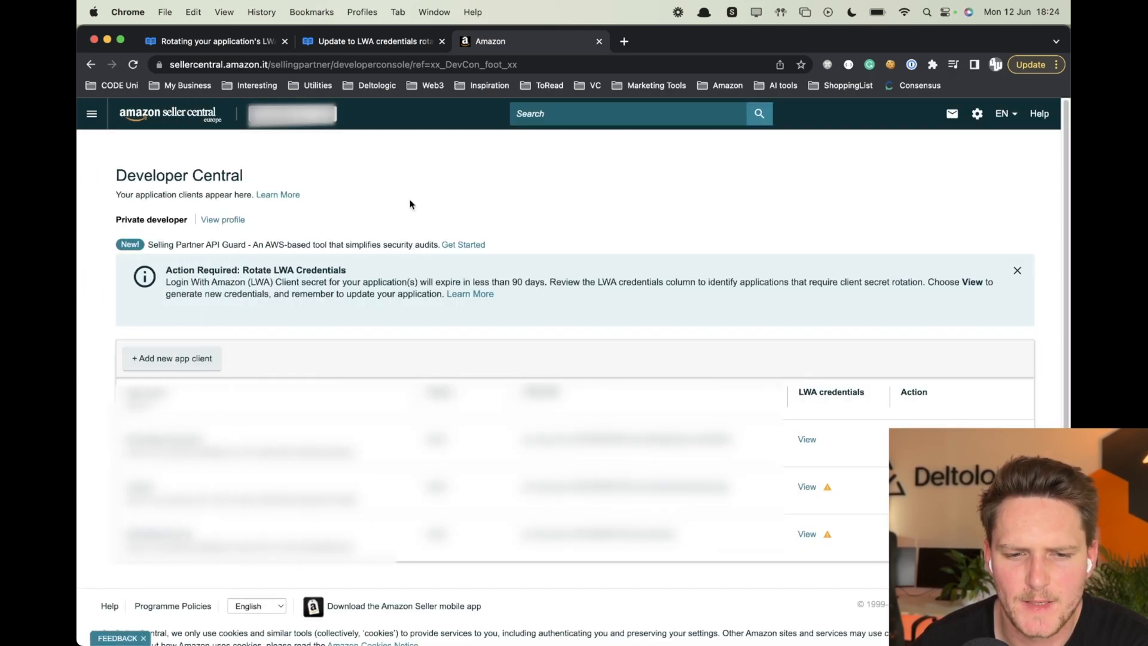
mouse_move(511, 242)
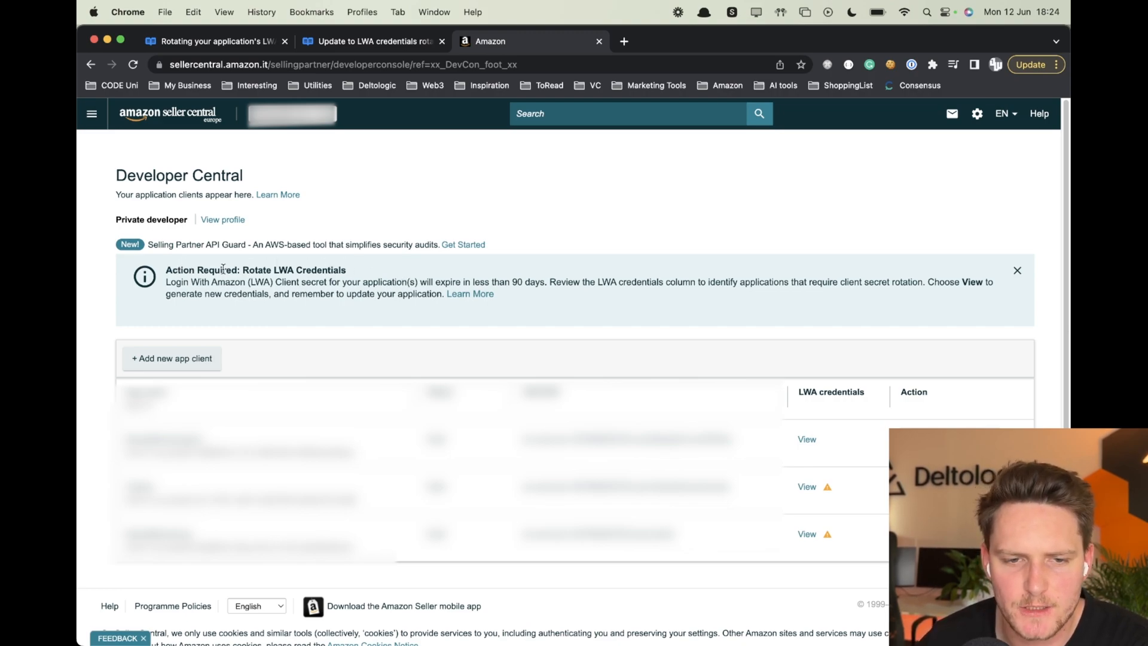
mouse_move(430, 281)
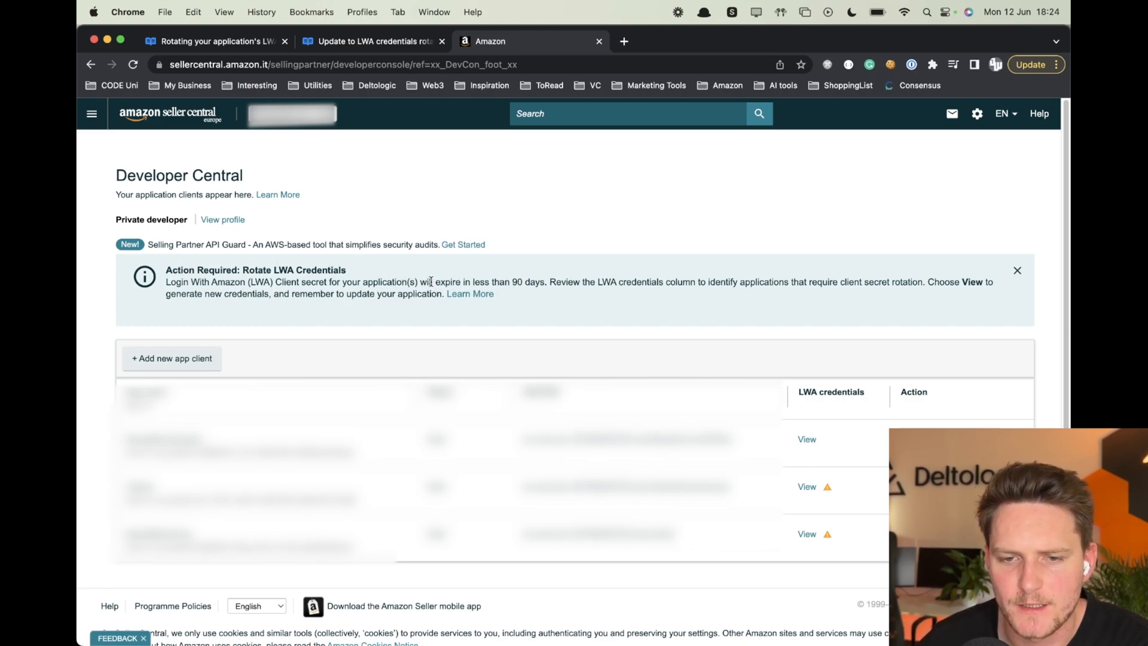
mouse_move(601, 291)
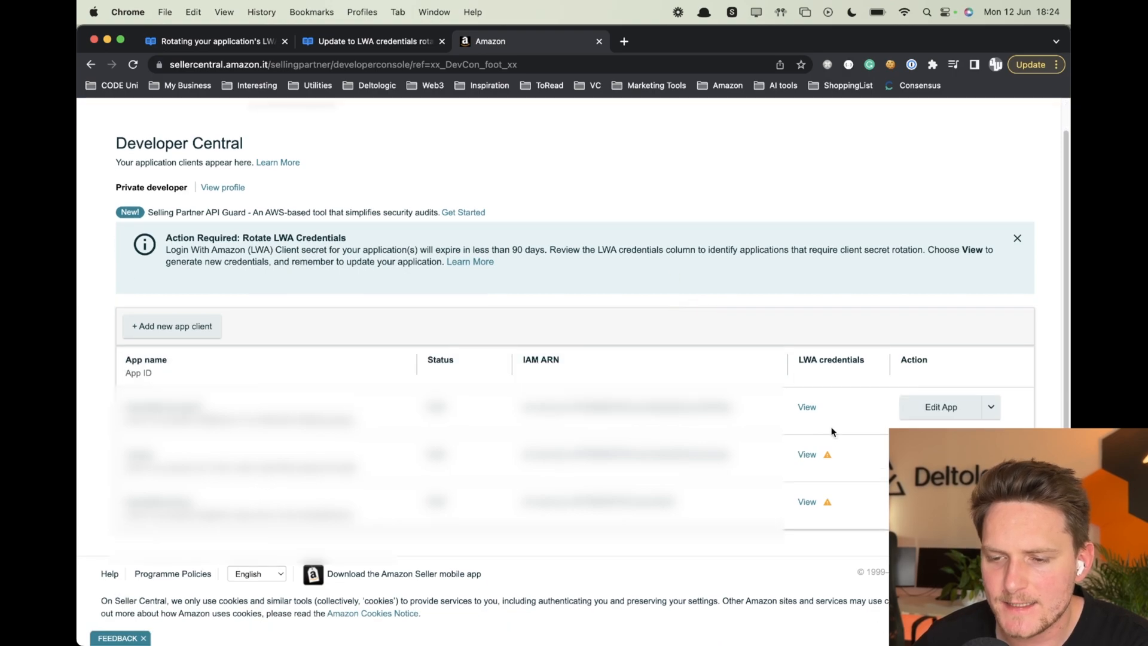
mouse_move(828, 454)
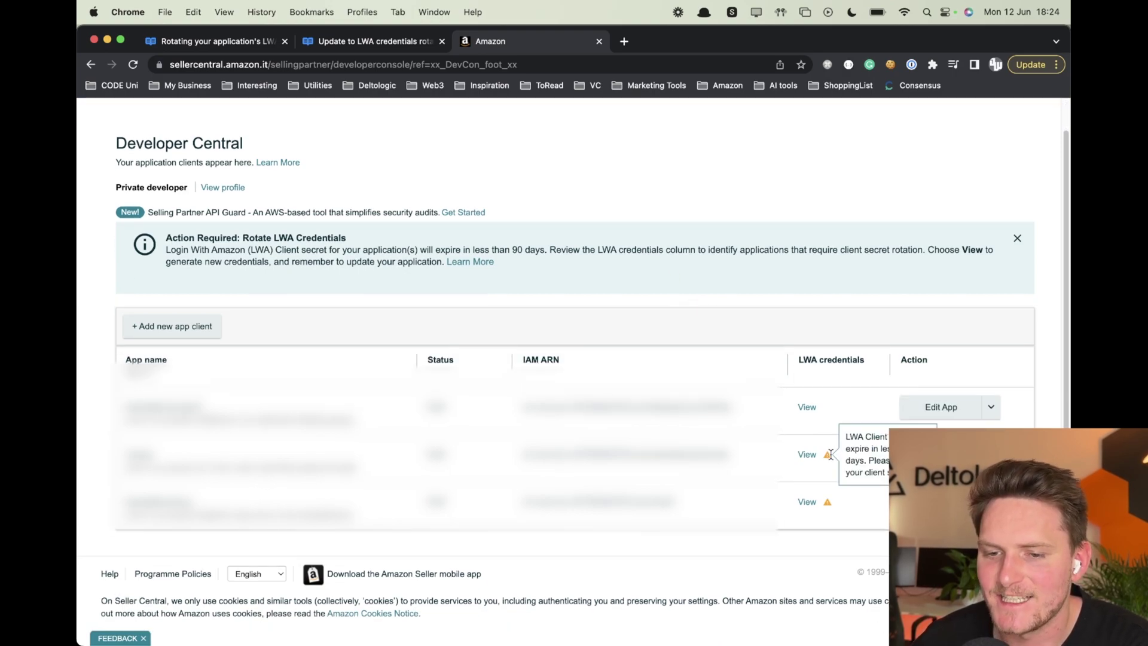
mouse_move(807, 454)
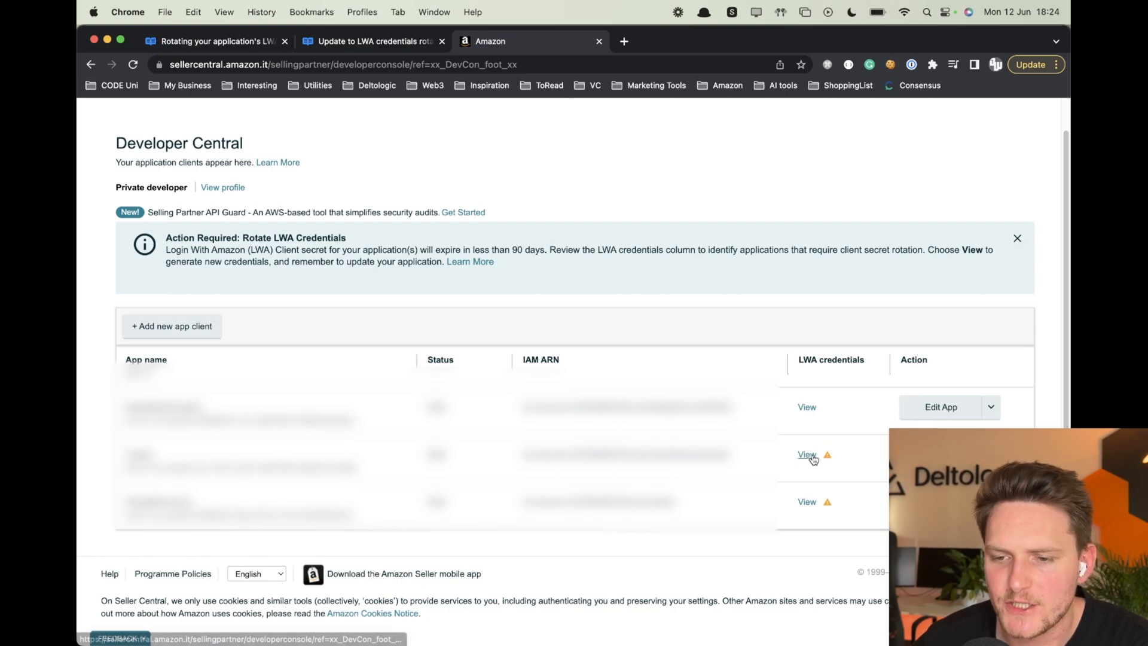
- Rotate the flagged app's LWA client secret and expand the new secret with its deadline
click(806, 454)
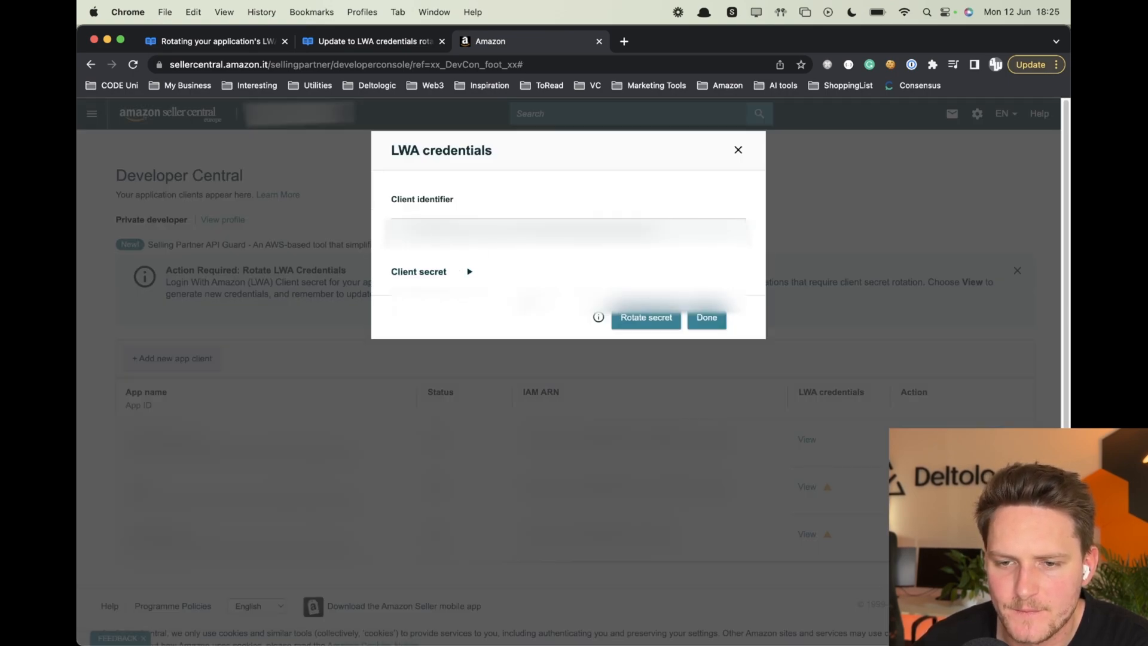
mouse_move(598, 317)
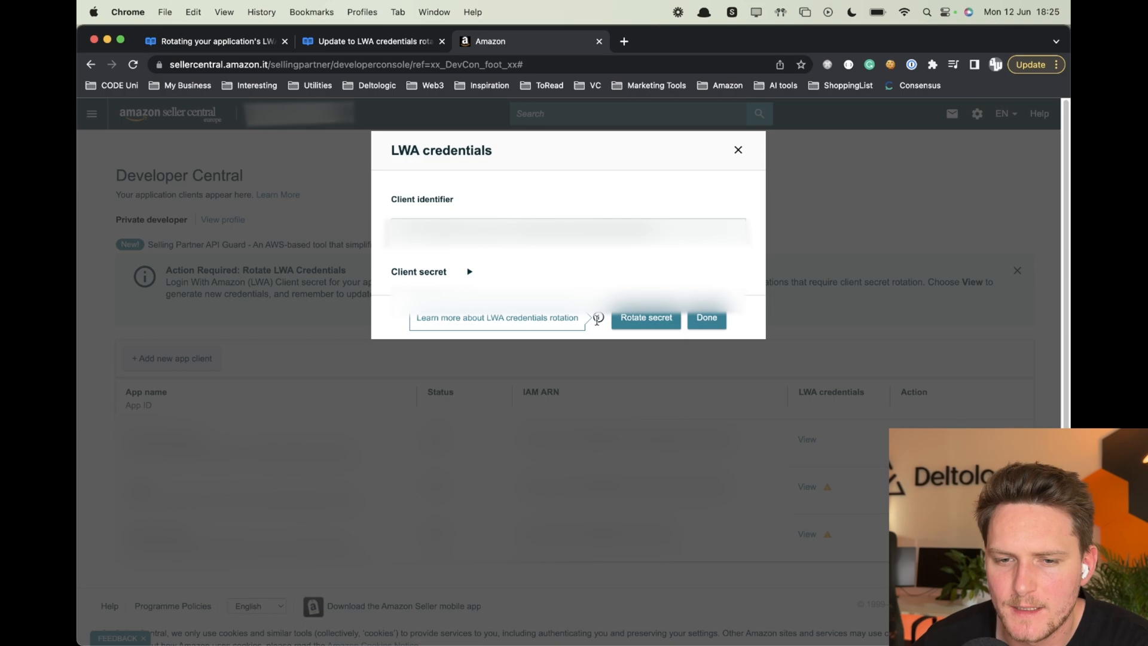
click(646, 317)
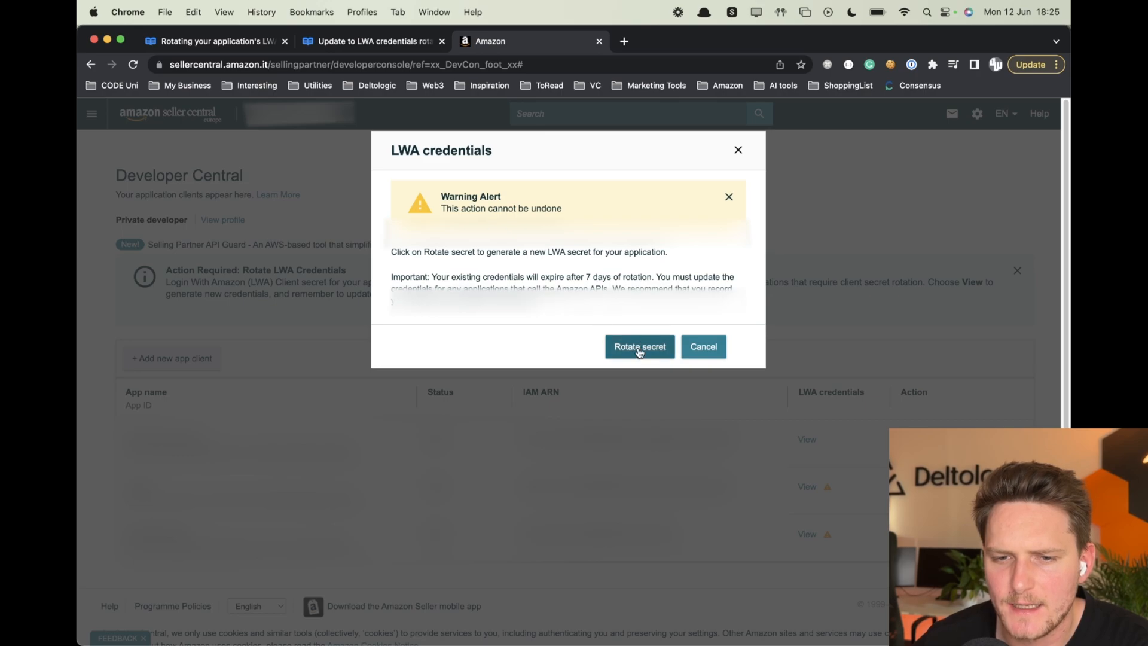
click(639, 346)
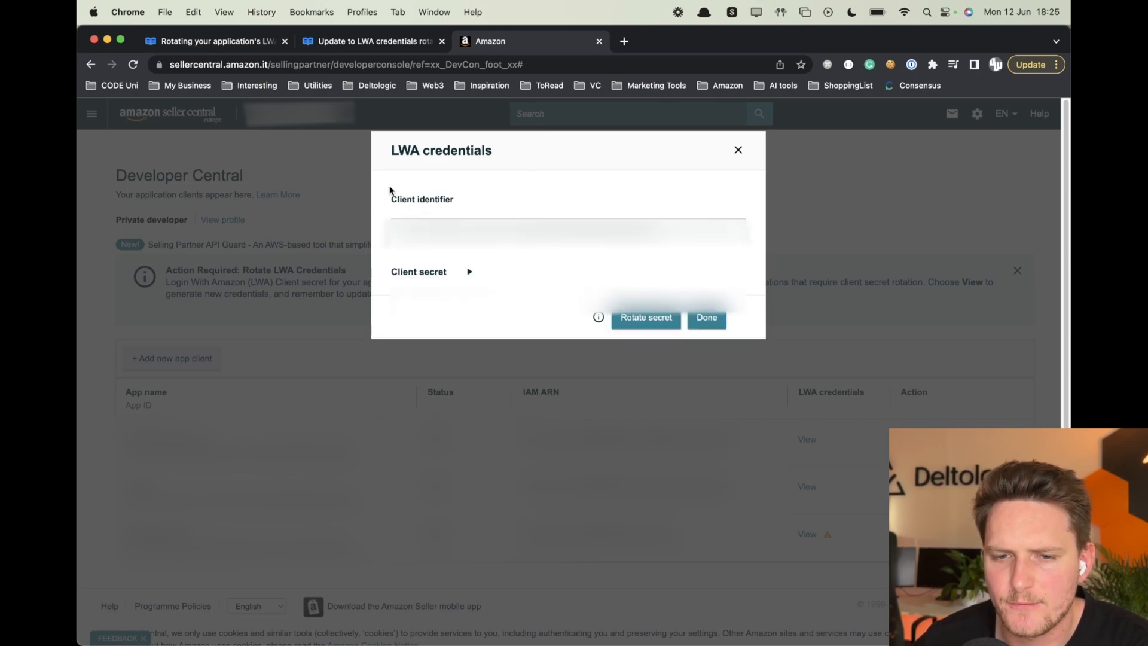
mouse_move(464, 360)
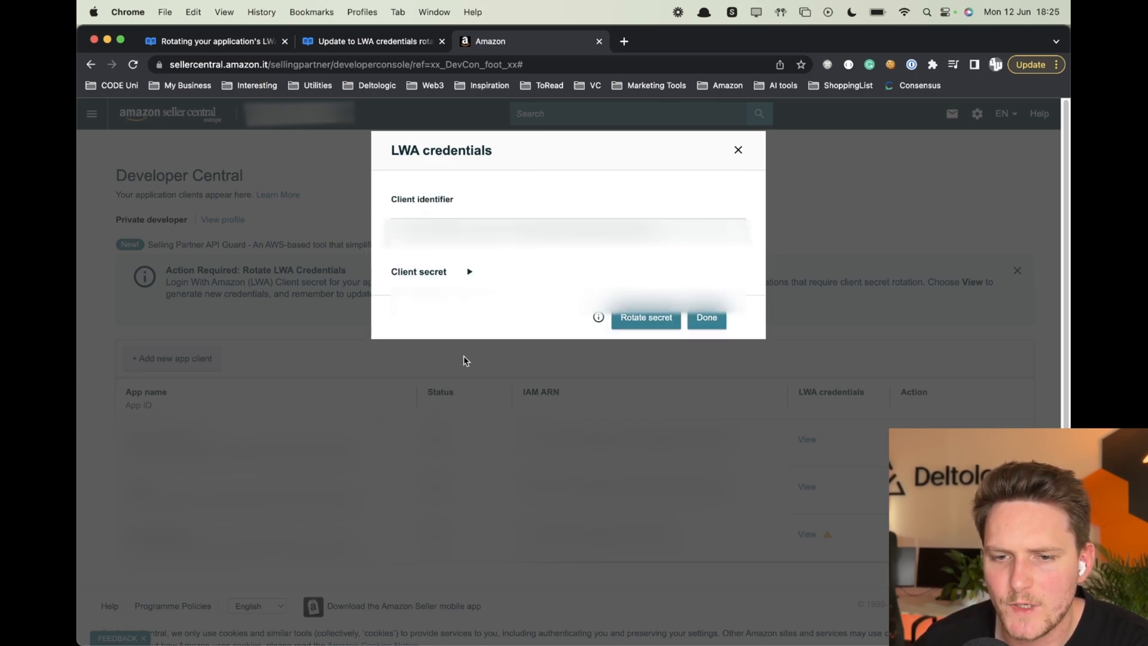
click(432, 272)
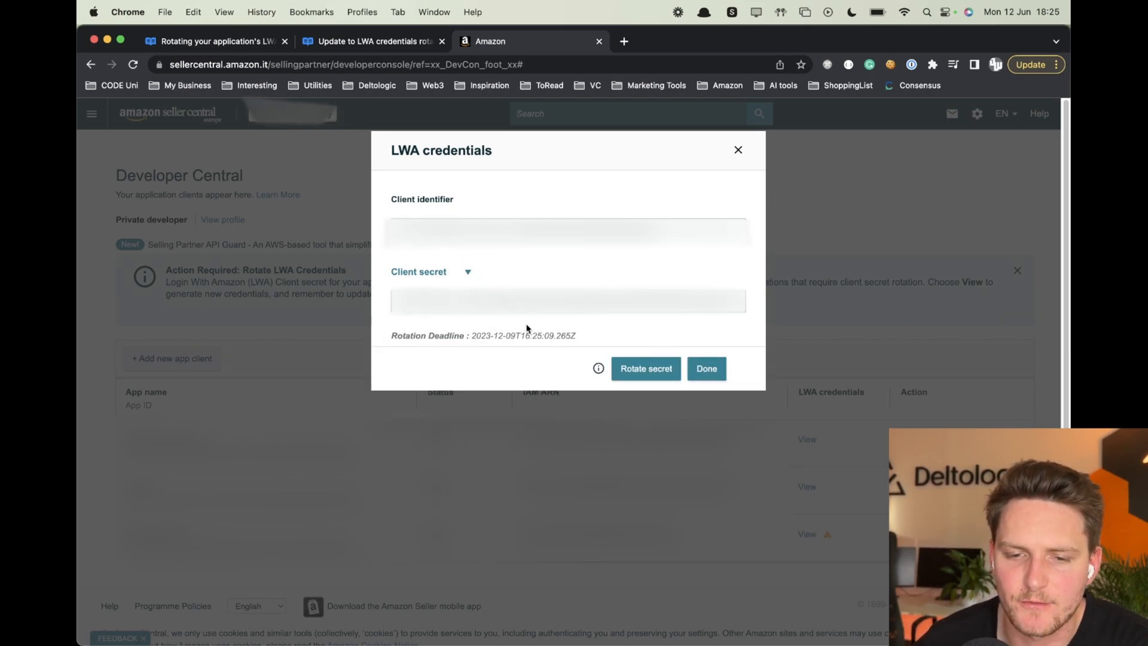
double_click(523, 336)
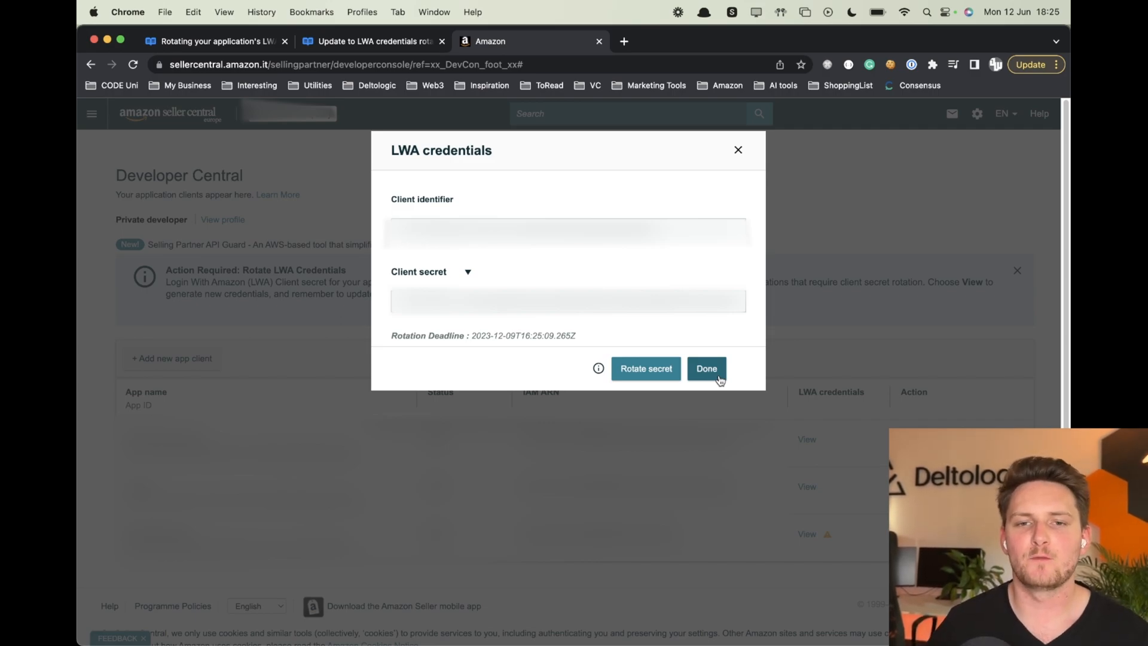
mouse_move(684, 362)
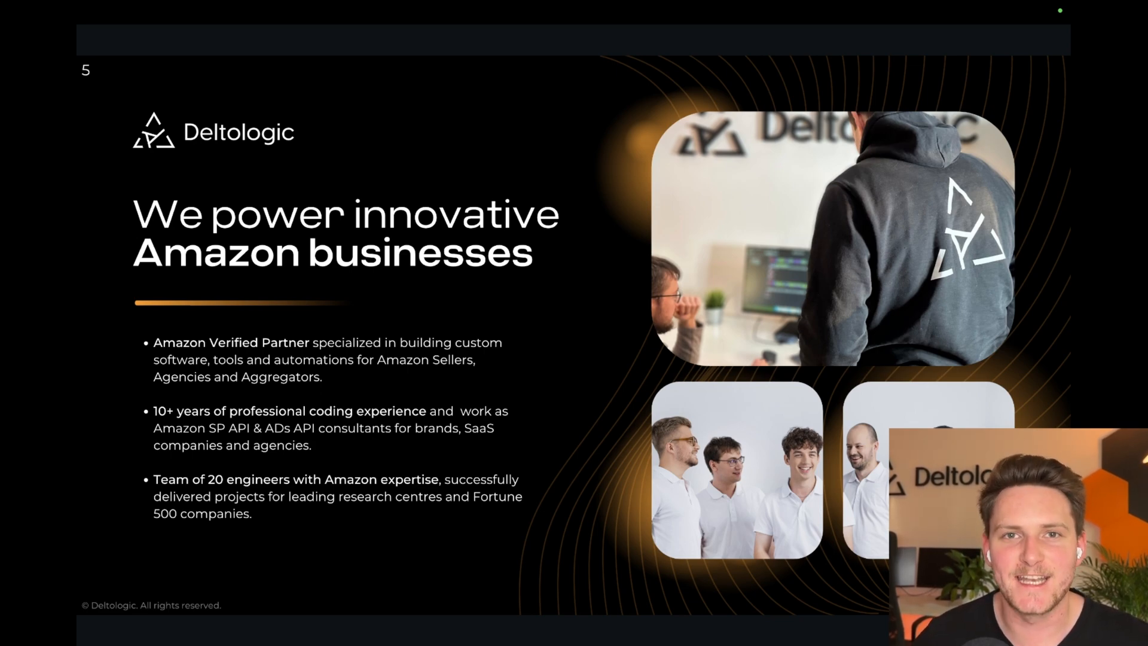
mouse_move(1066, 326)
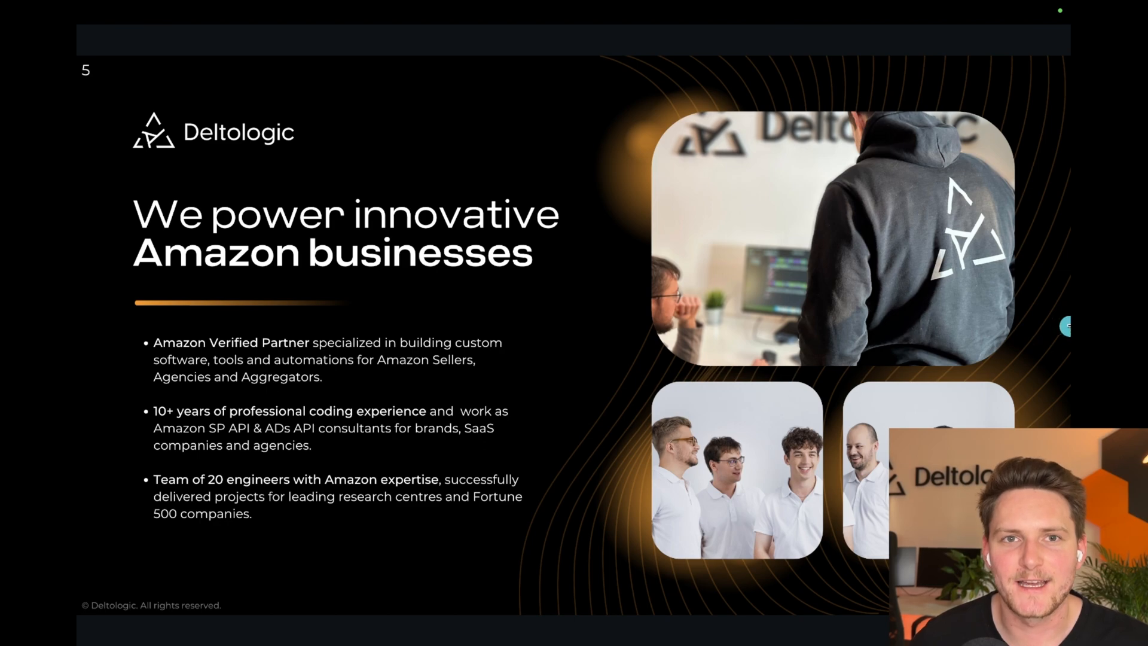